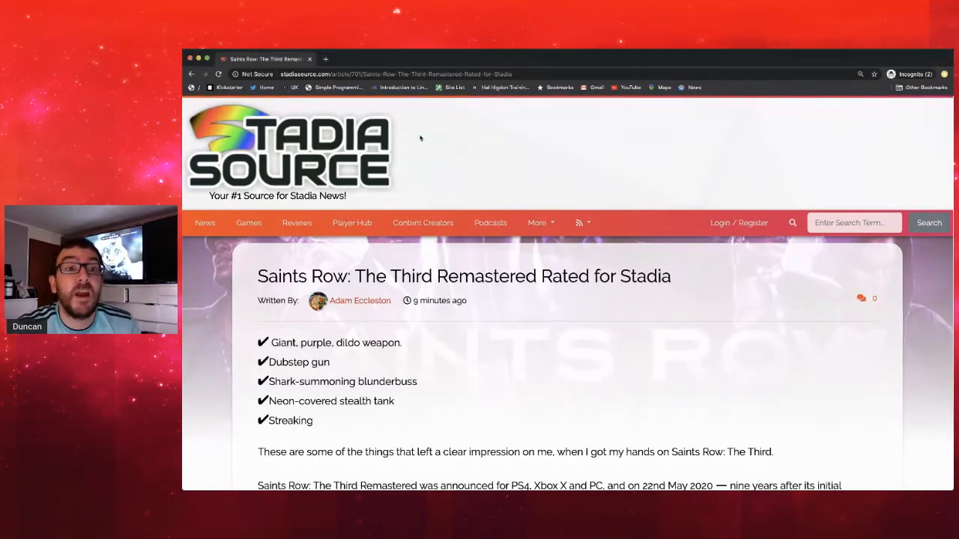
pyautogui.moveTo(447, 252)
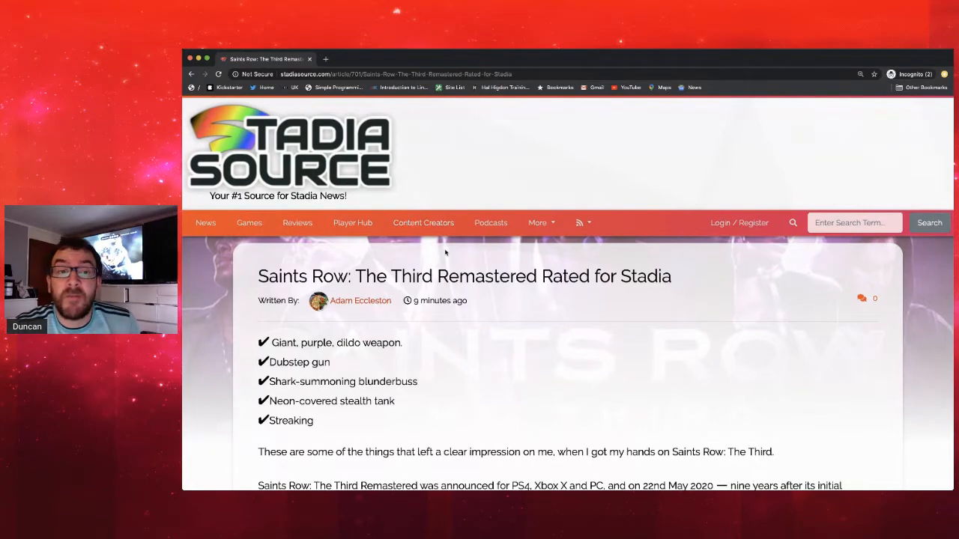
pyautogui.scroll(-3)
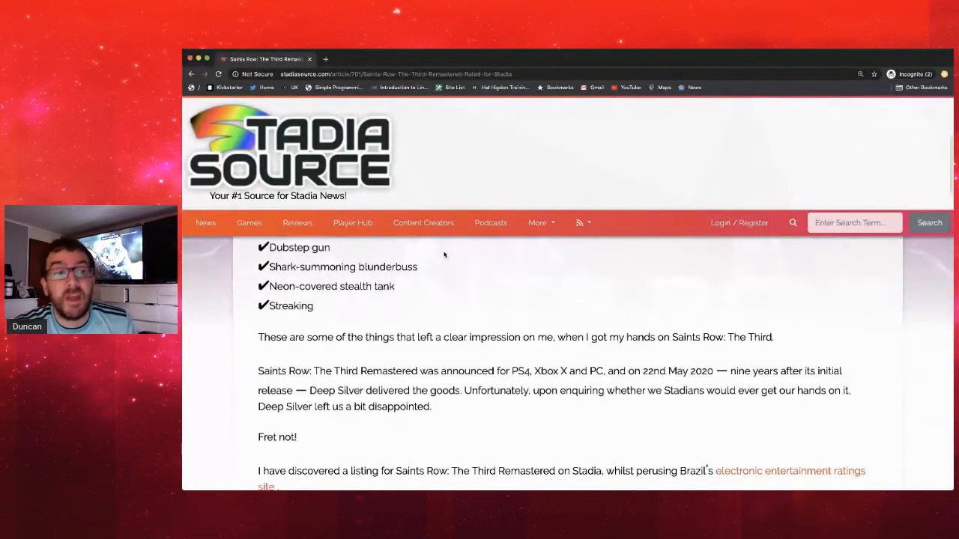
pyautogui.scroll(-3)
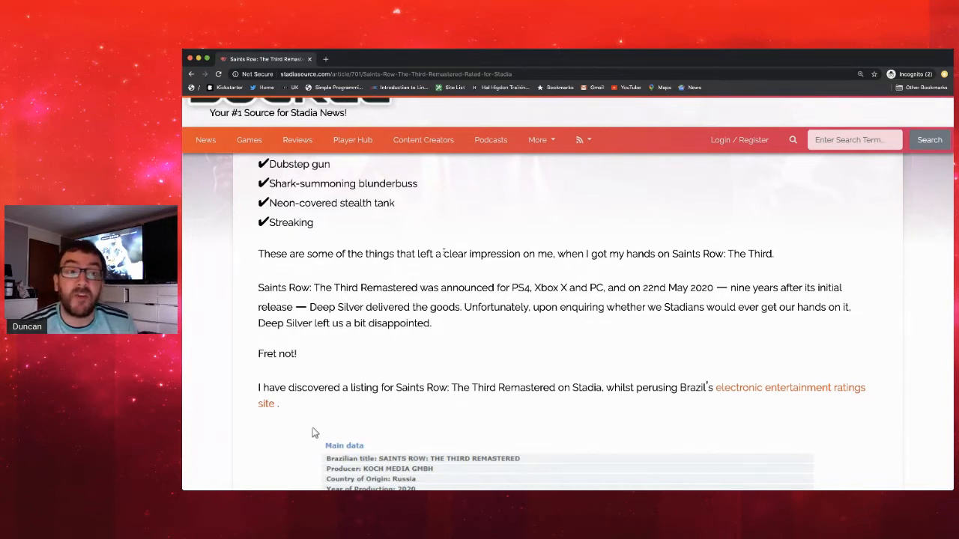
pyautogui.scroll(-3)
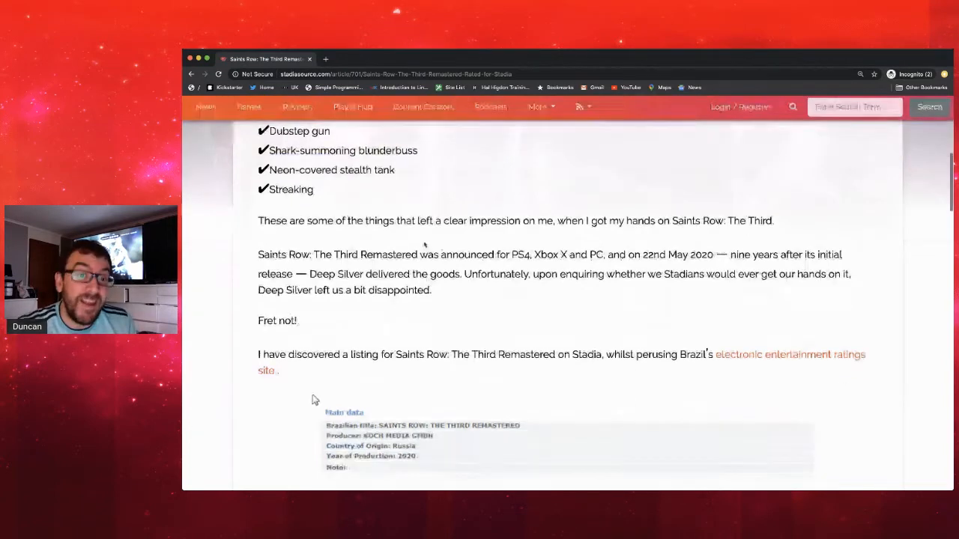
pyautogui.scroll(-3)
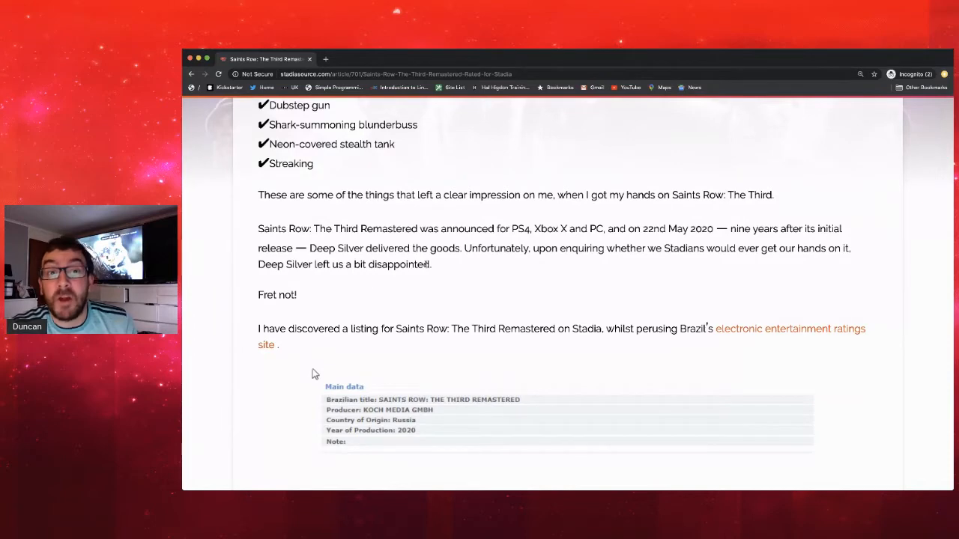
pyautogui.scroll(-3)
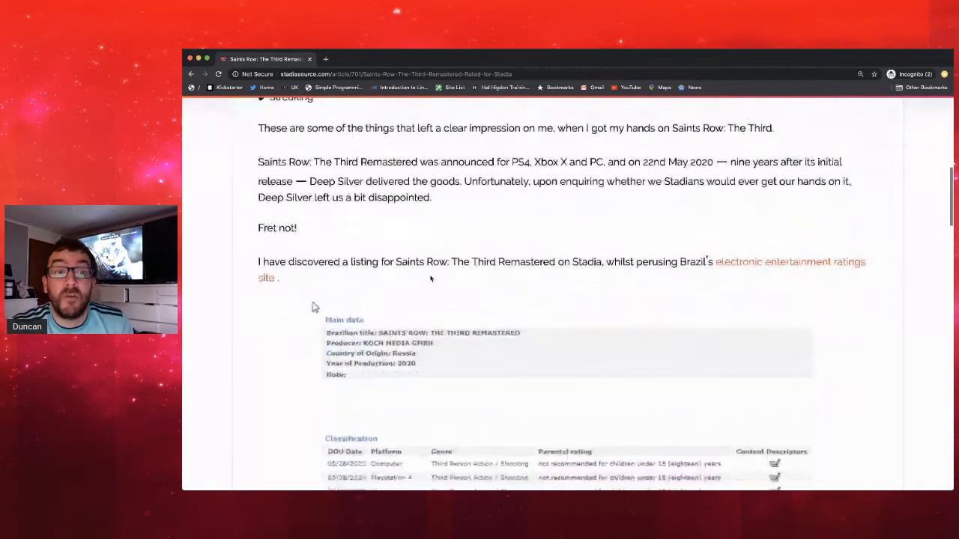
pyautogui.scroll(-3)
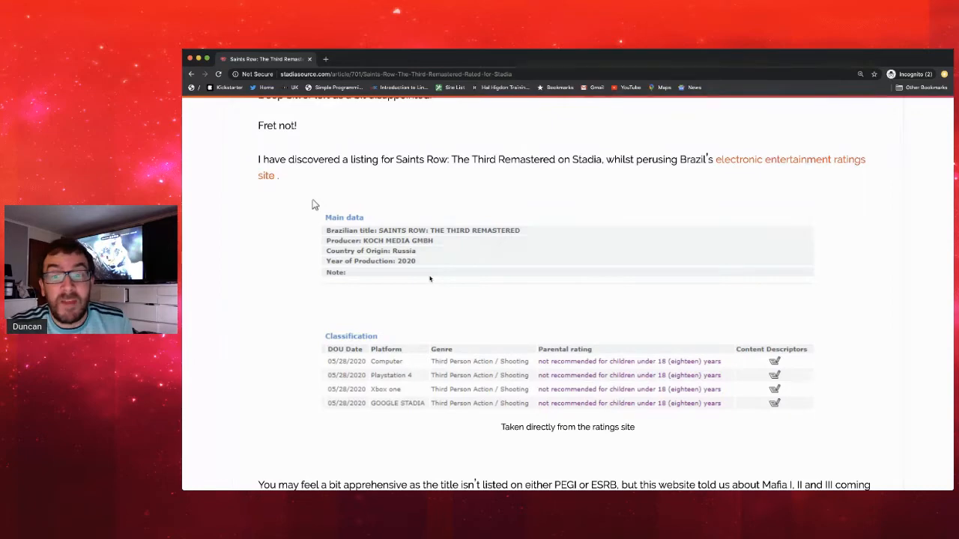
pyautogui.scroll(-3)
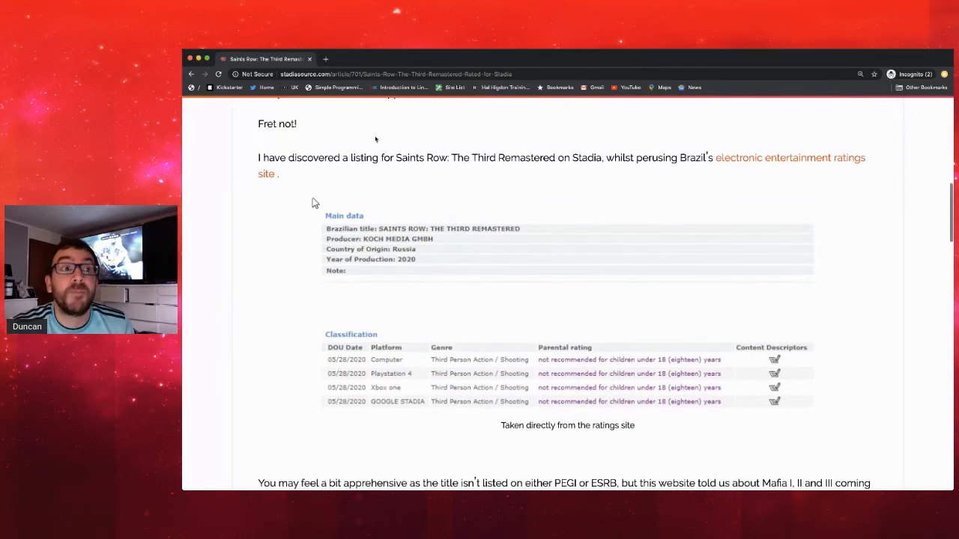
pyautogui.scroll(-3)
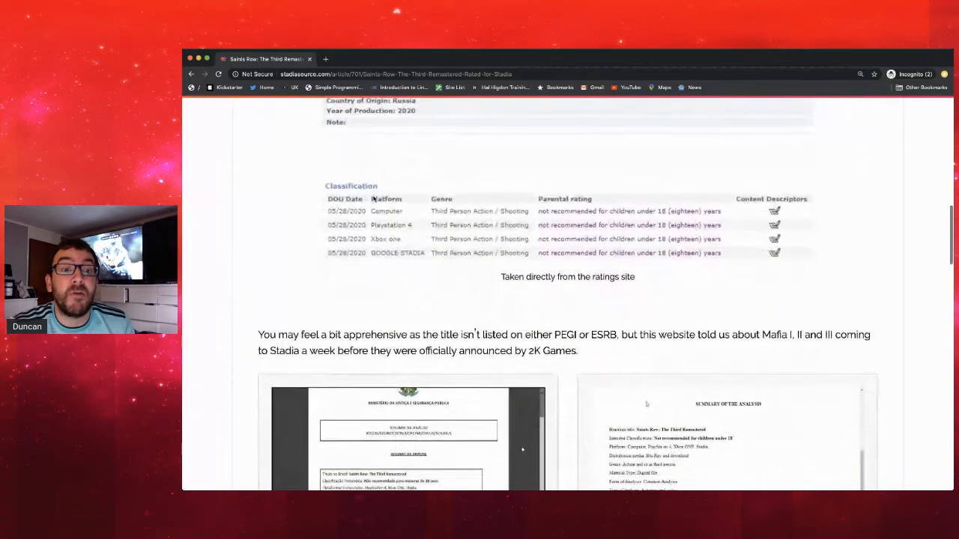
pyautogui.scroll(-3)
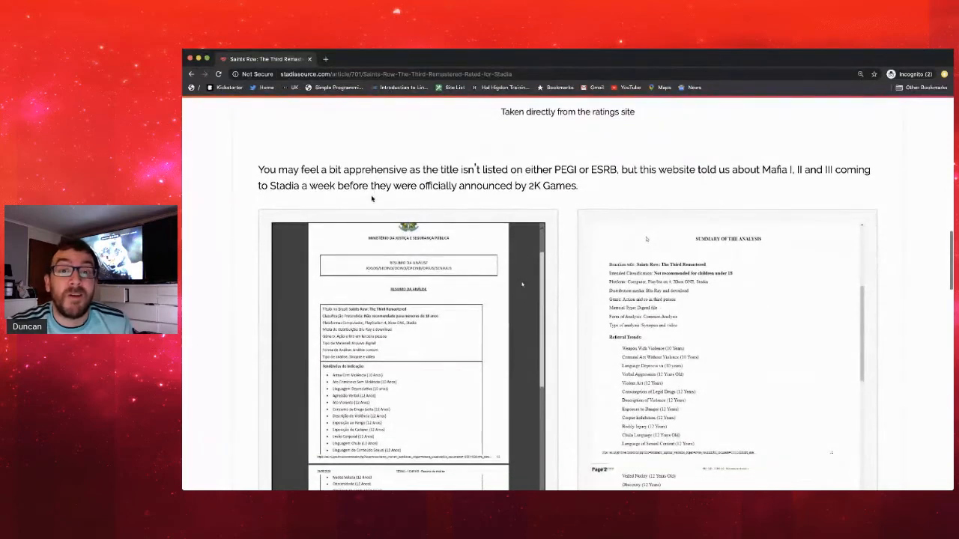
pyautogui.scroll(-3)
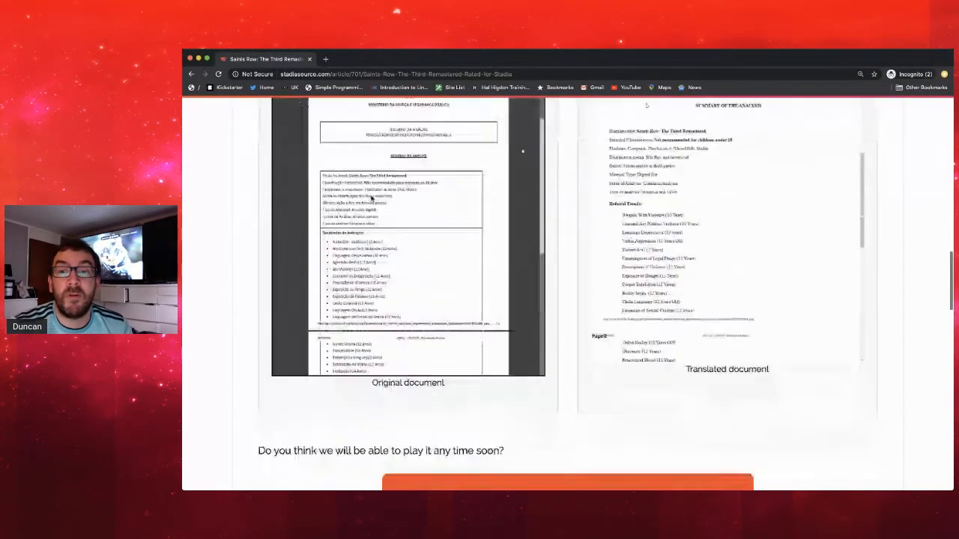
pyautogui.scroll(-3)
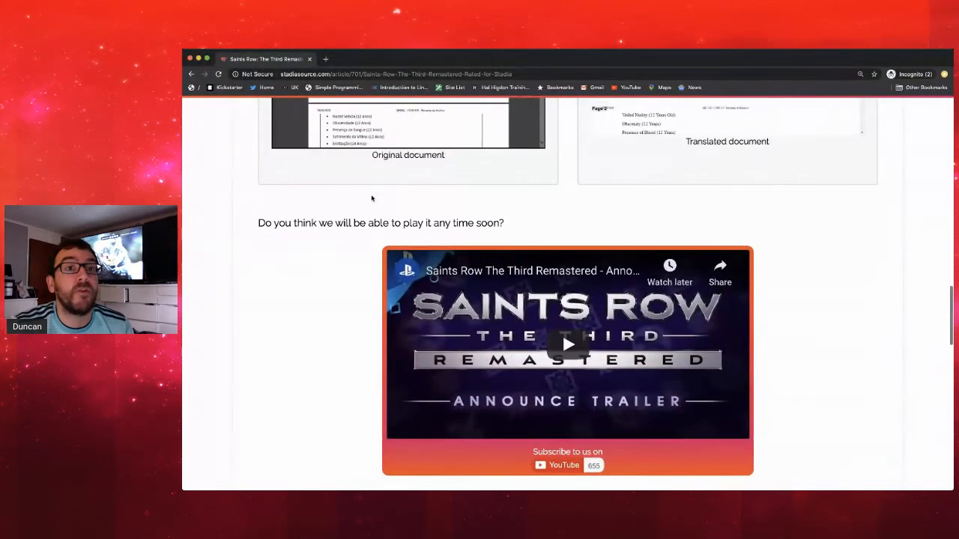
pyautogui.scroll(-3)
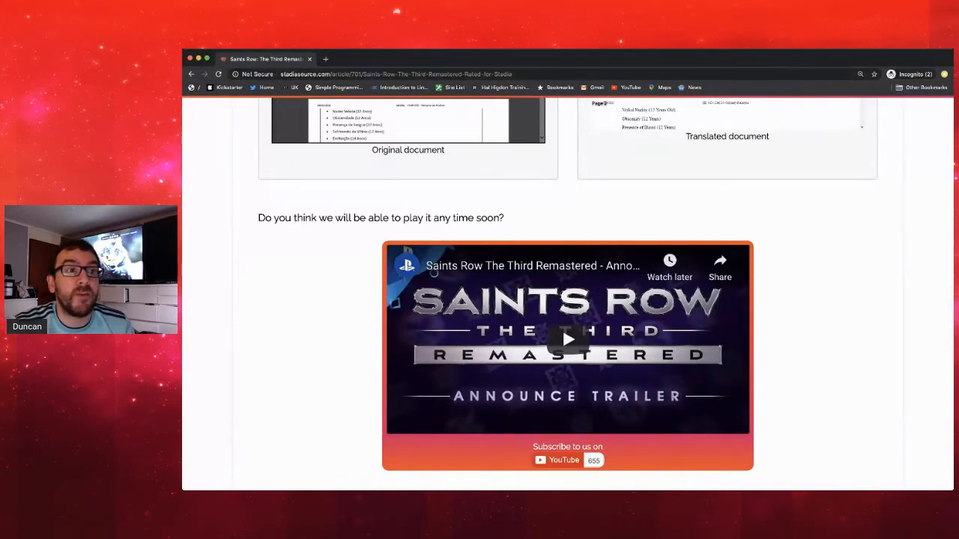